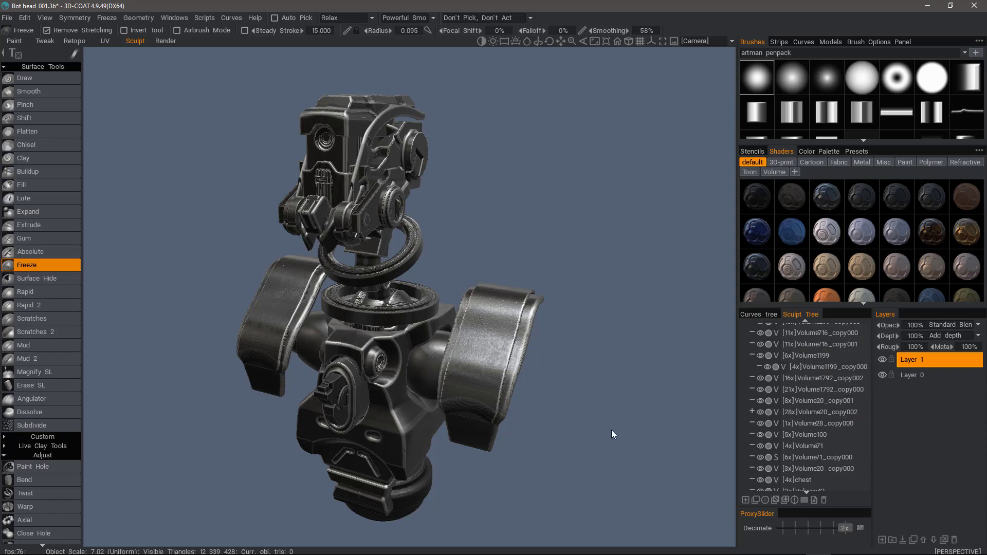
Select volumes in the Sculpt Tree, ending on the part to work on.
click(813, 445)
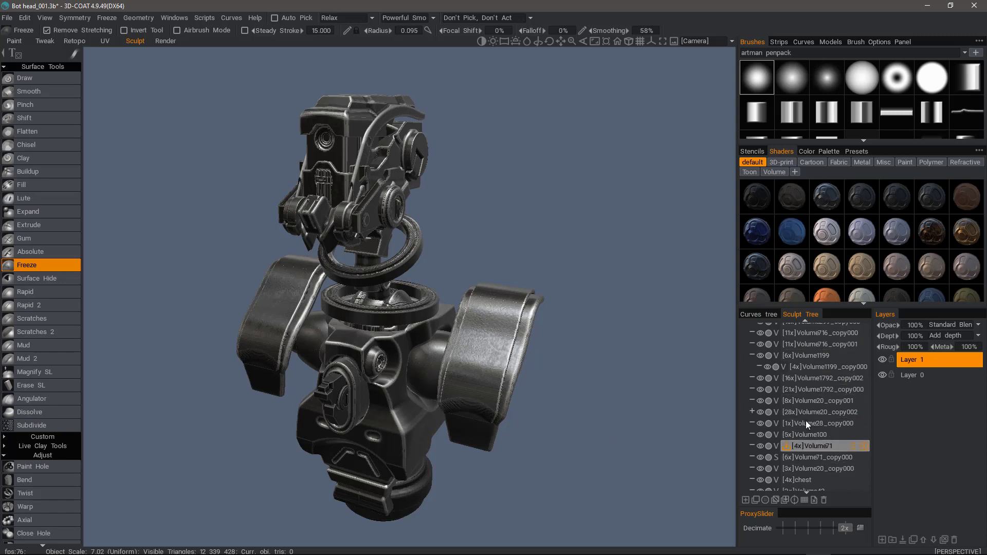
click(819, 424)
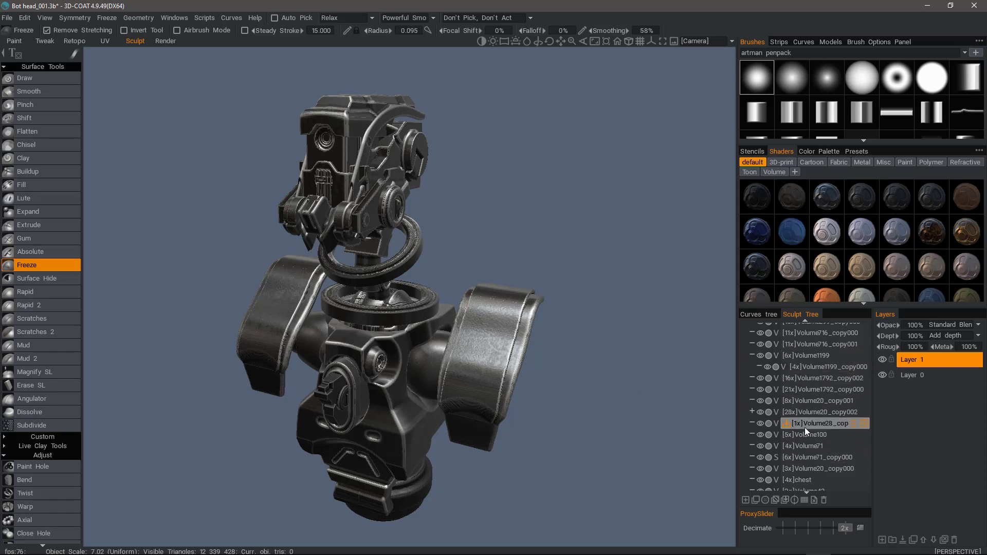
mouse_move(808, 431)
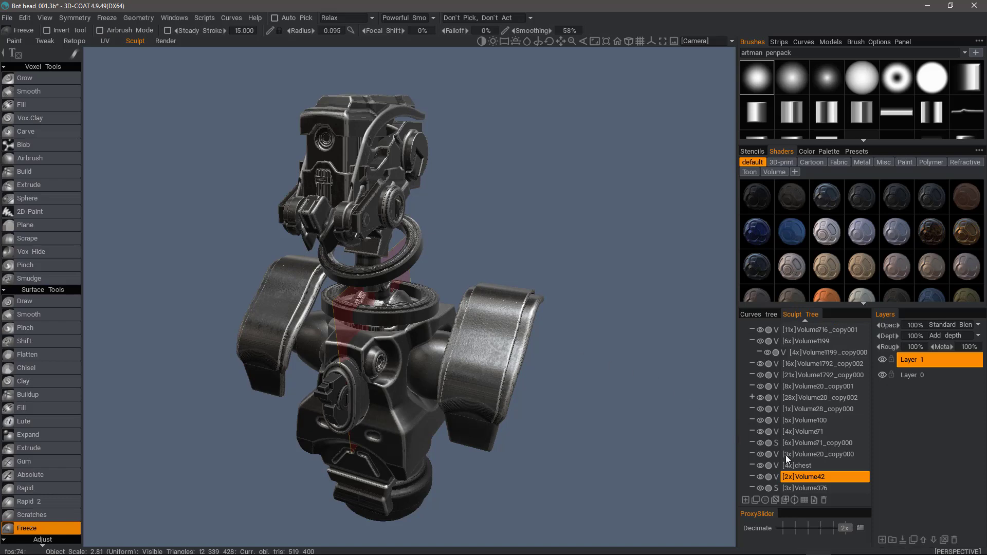
Bring up the context commands for the selected volume to reach AUTOPO.
double_click(816, 329)
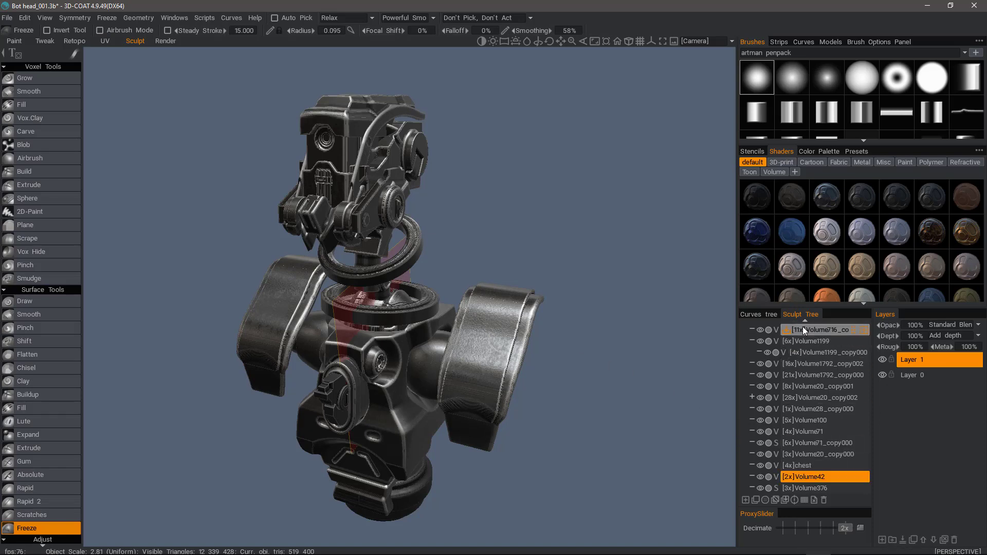
right_click(813, 329)
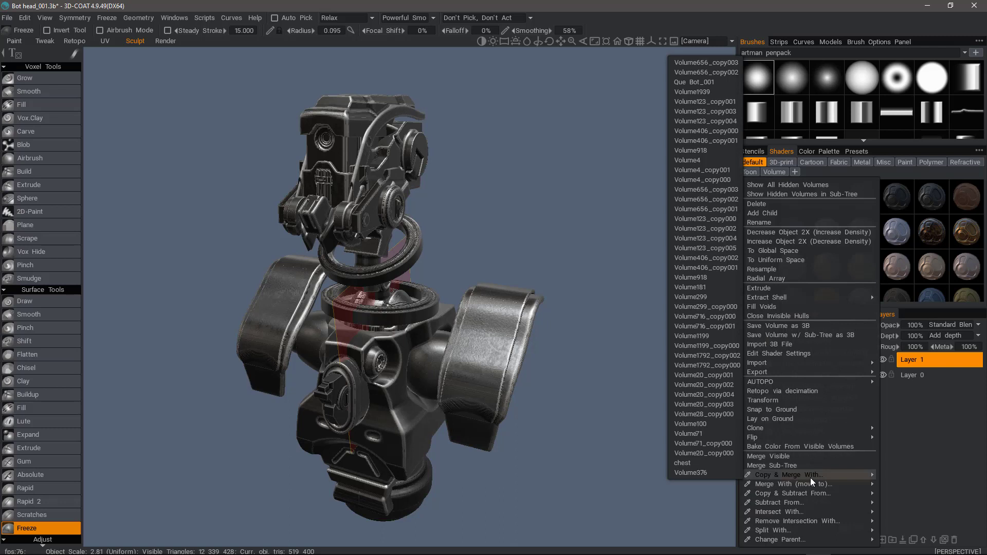
mouse_move(774, 381)
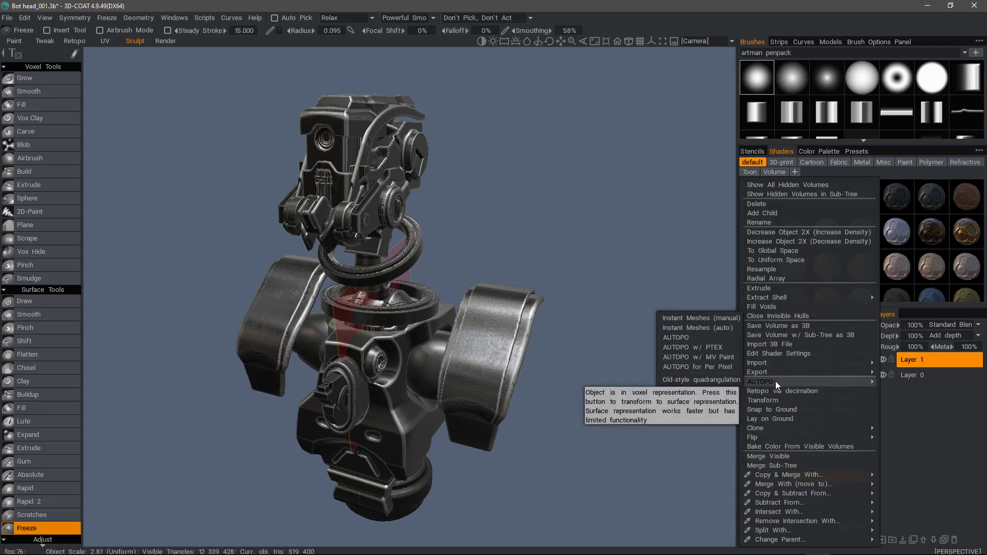
mouse_move(697, 338)
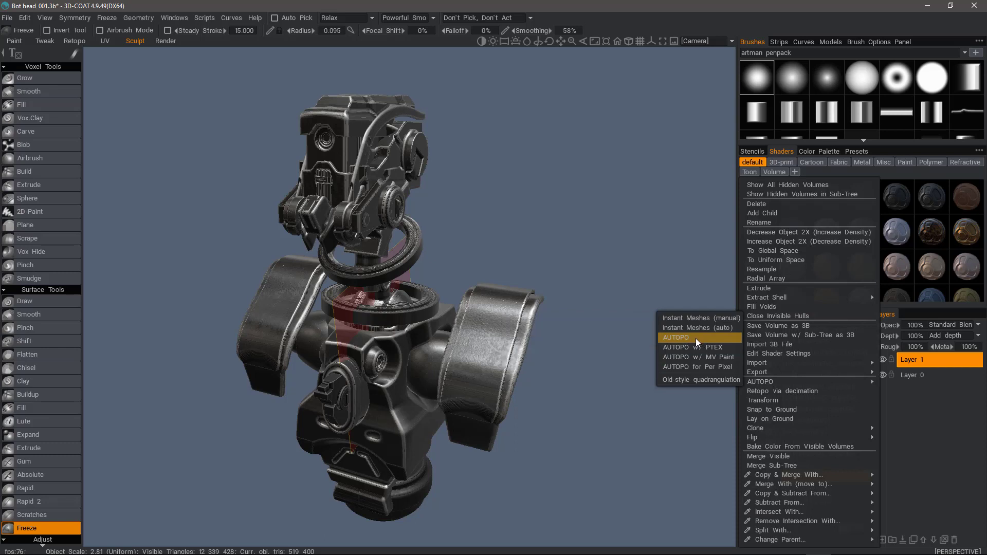
mouse_move(696, 342)
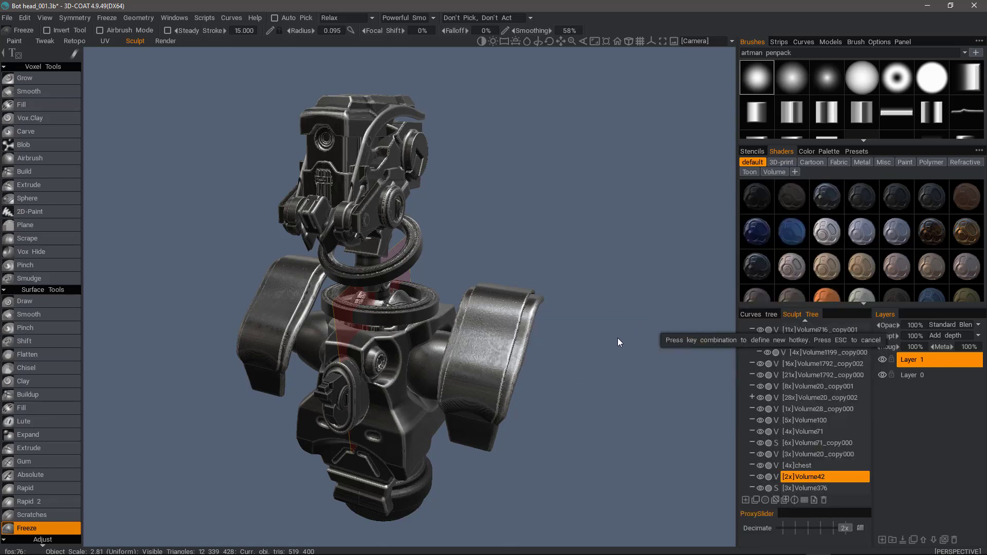
mouse_move(636, 348)
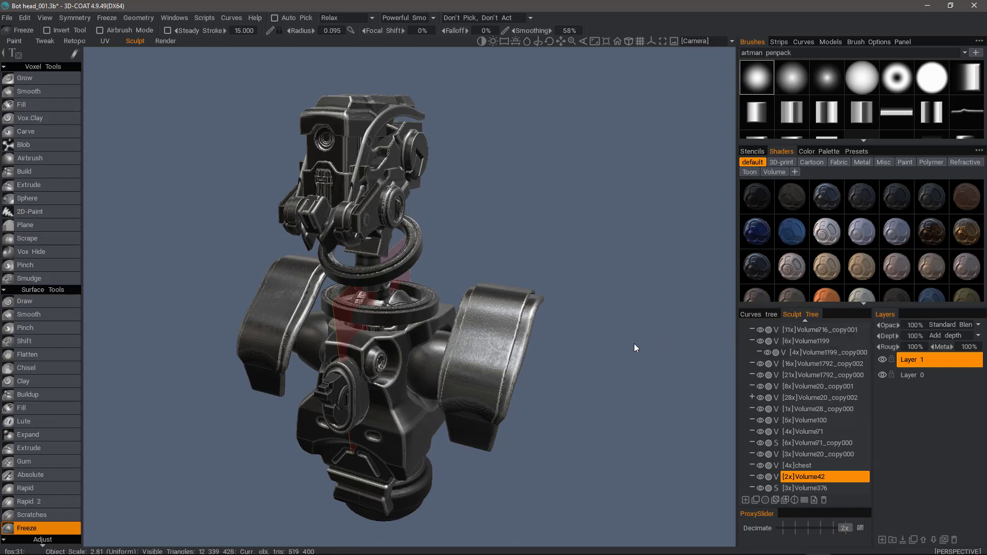
mouse_move(643, 471)
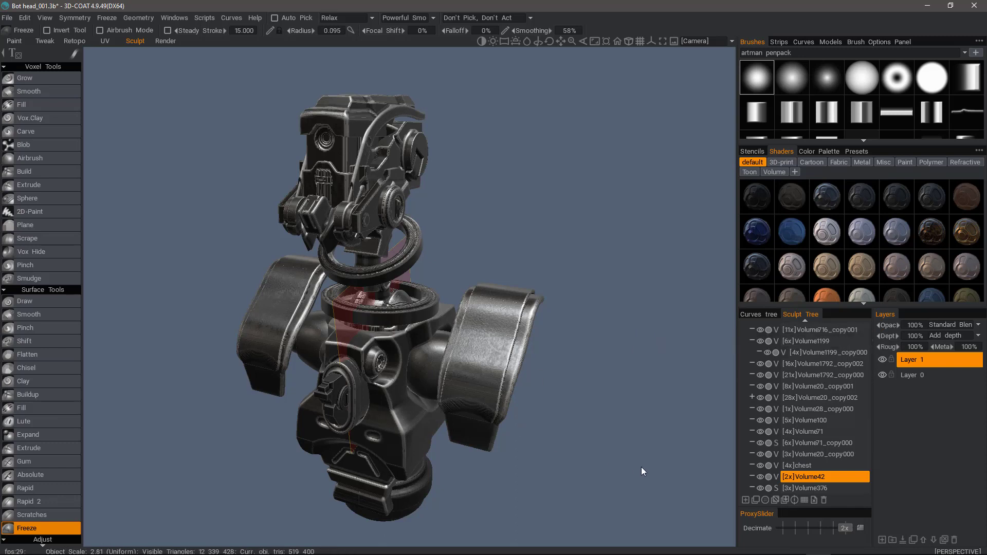
mouse_move(687, 471)
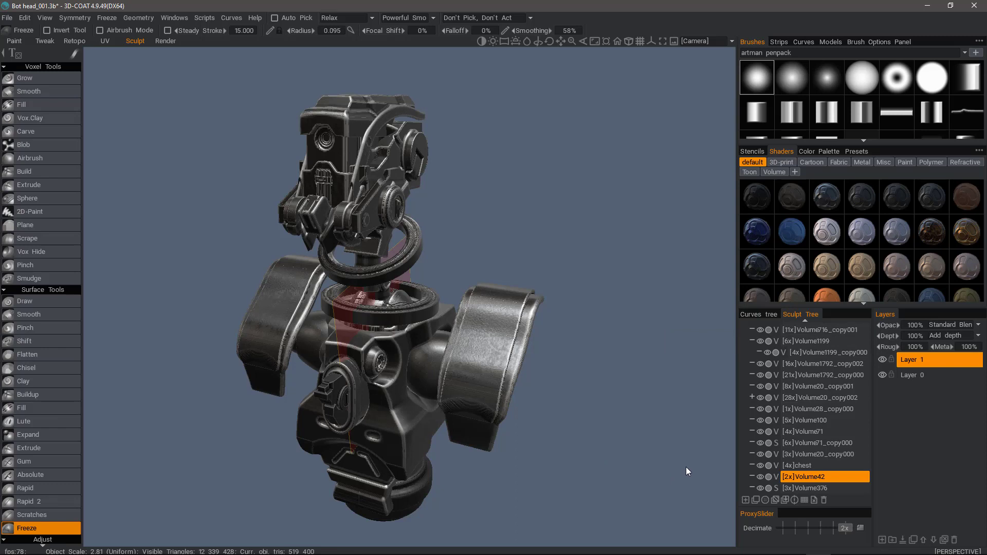
mouse_move(658, 479)
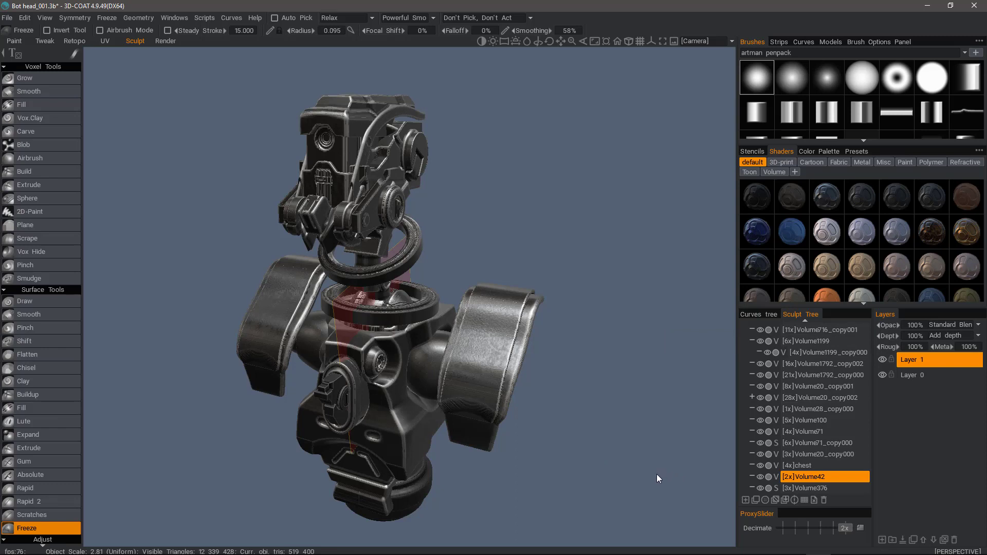
mouse_move(667, 469)
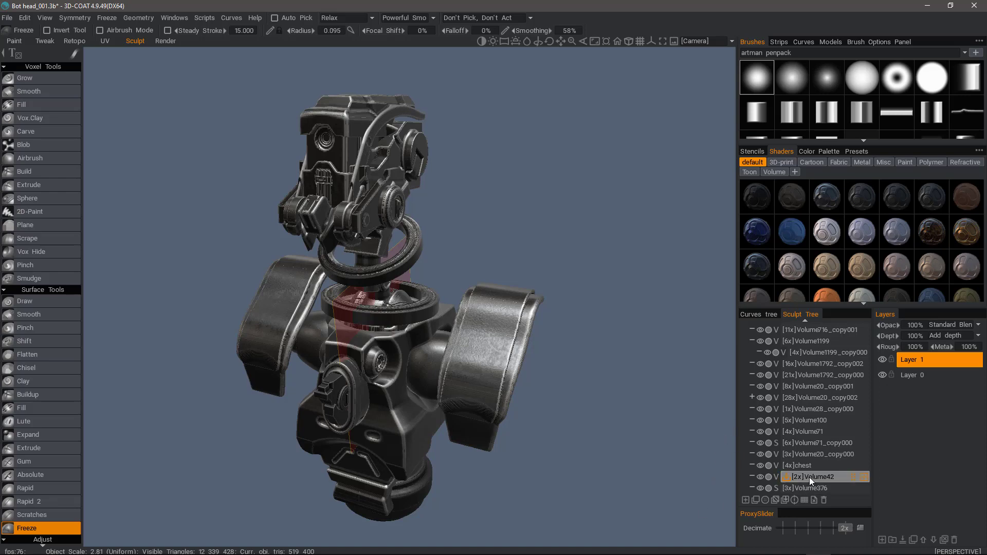
Reopen Volume42's commands, where AUTOPO now shows CTRL+SHIFT+A.
right_click(810, 477)
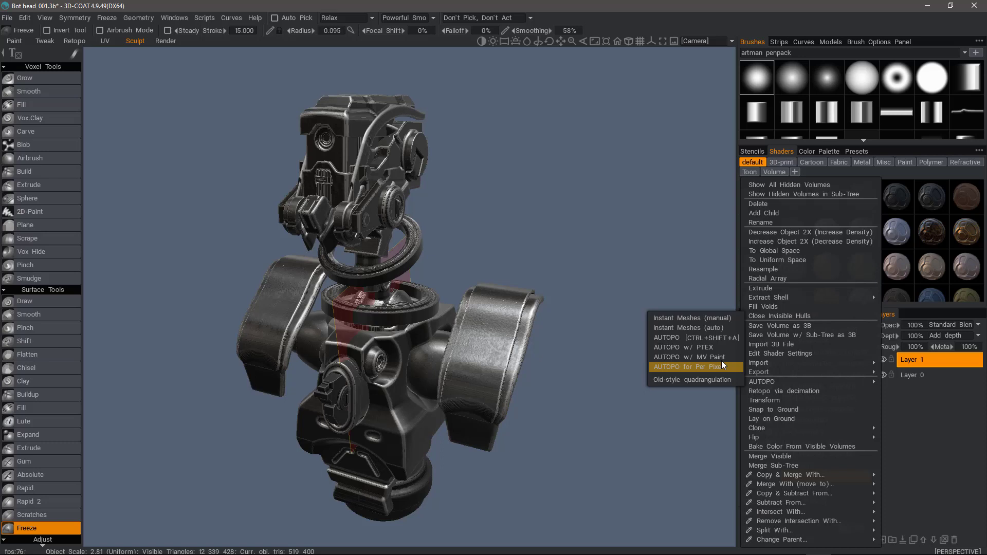
mouse_move(710, 343)
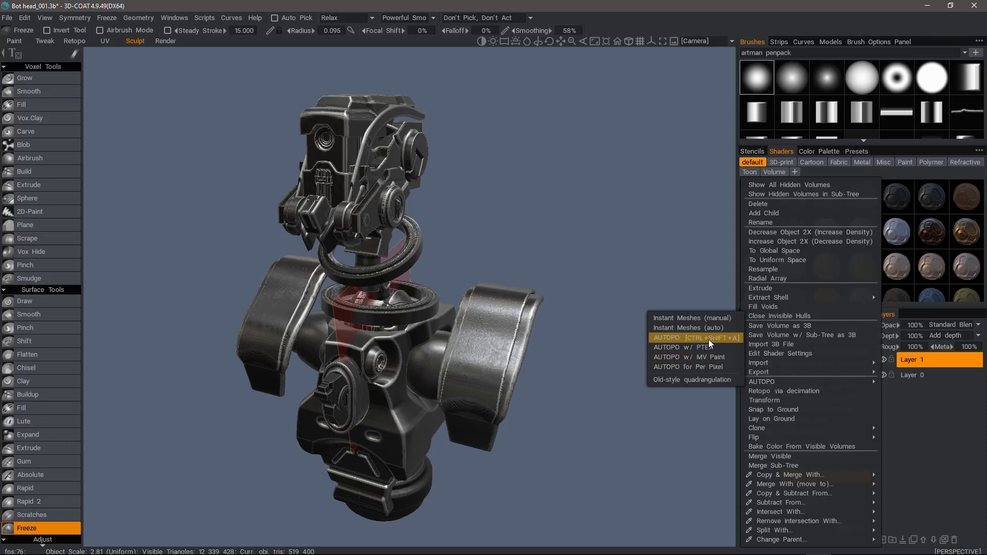
mouse_move(695, 337)
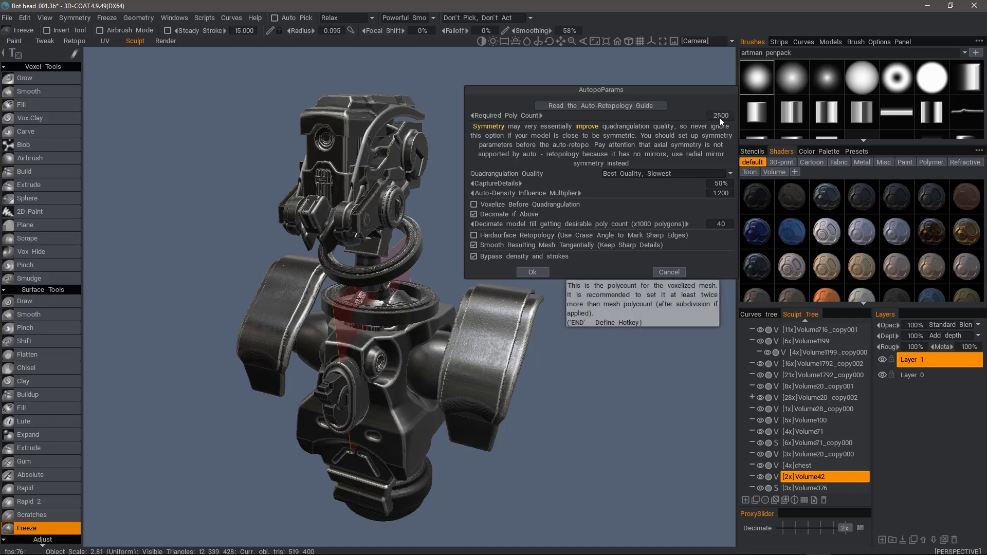
Run AUTOPO at 5000 polygons with 'Bypass density and strokes' unchecked.
click(720, 115)
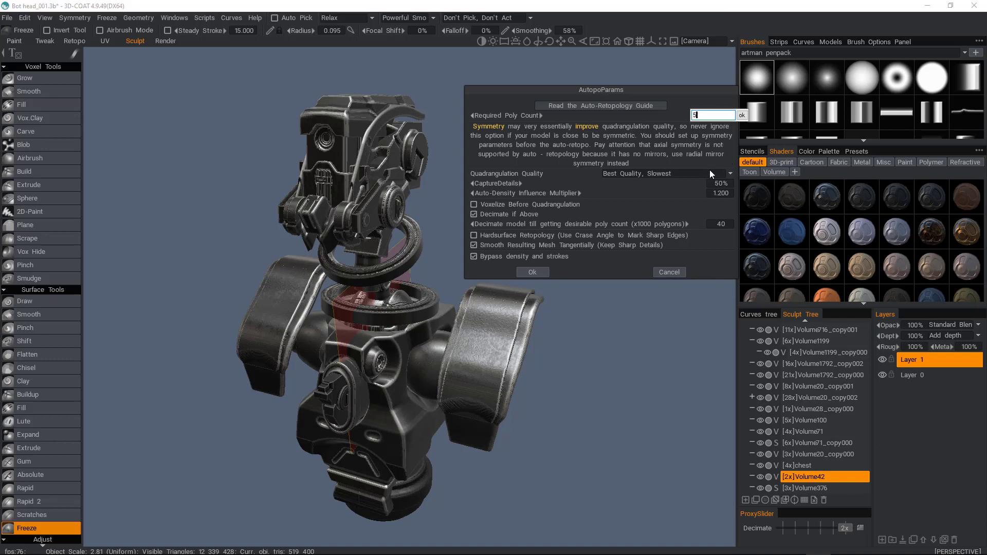
text(5000)
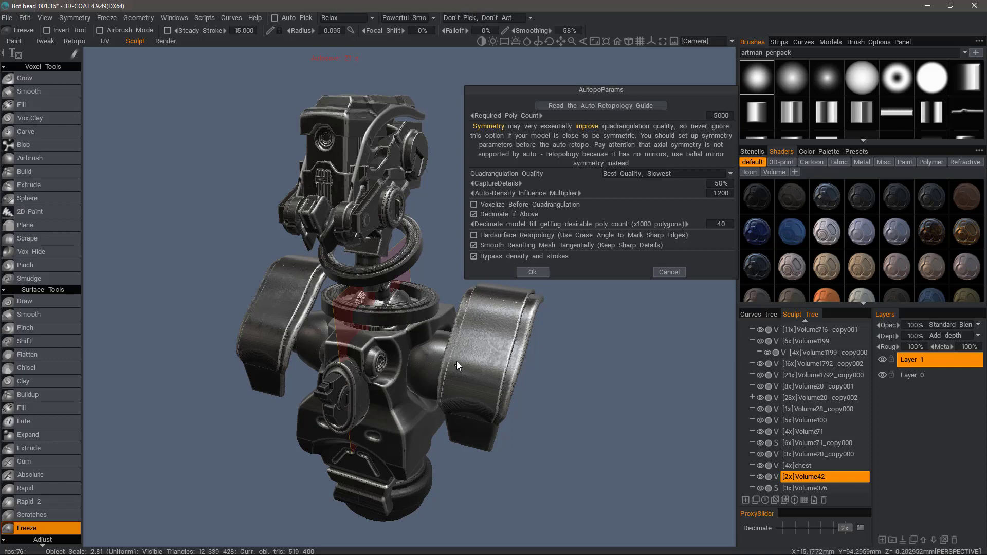
mouse_move(475, 393)
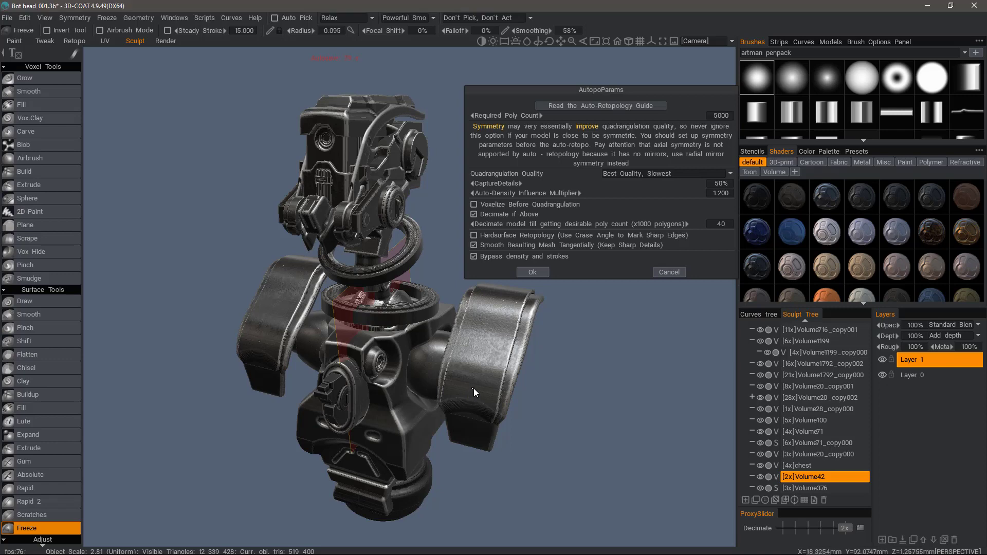
mouse_move(486, 369)
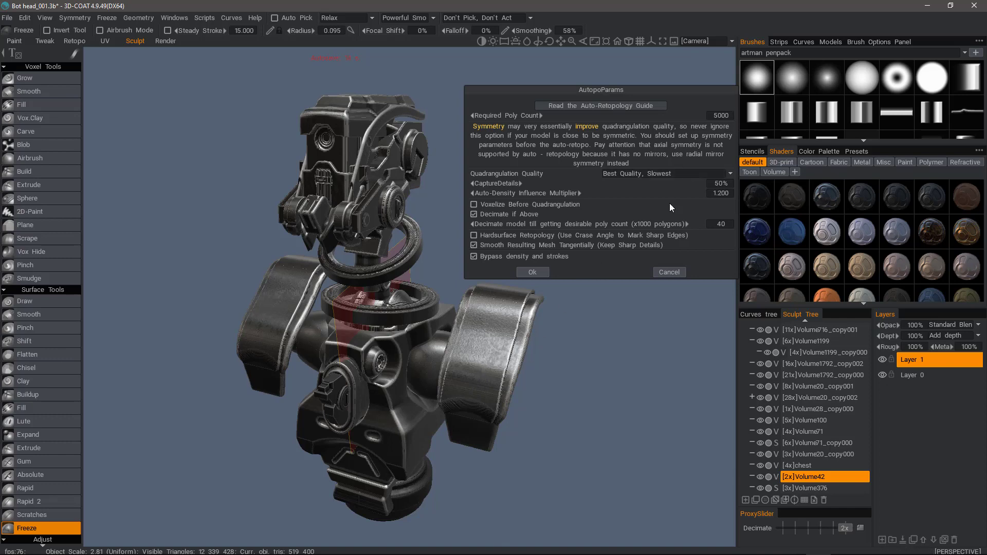
mouse_move(500, 264)
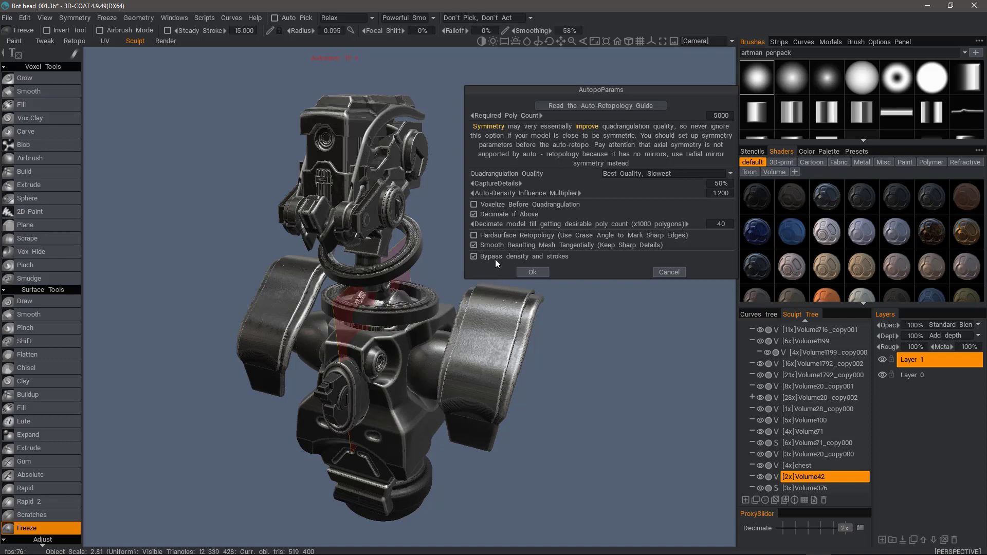
mouse_move(518, 264)
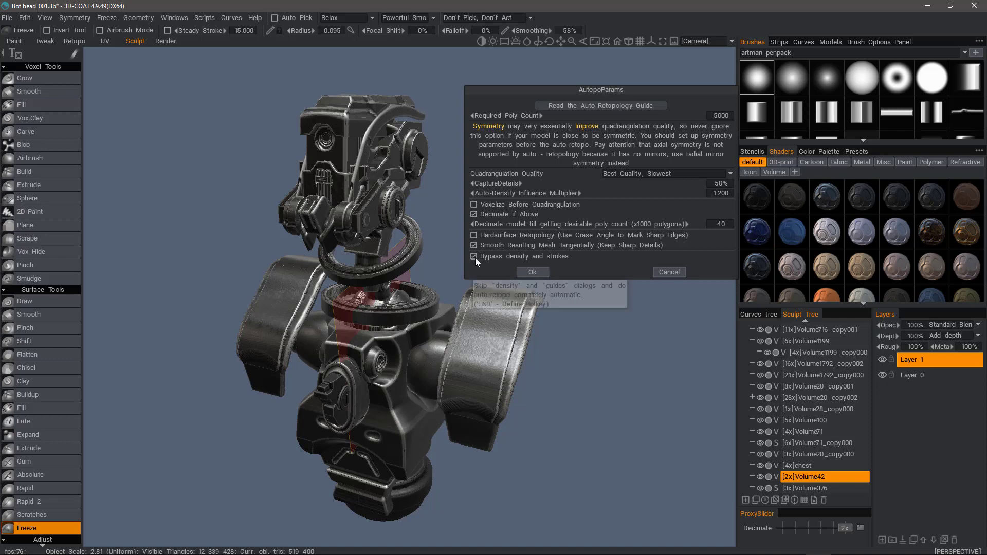
click(474, 257)
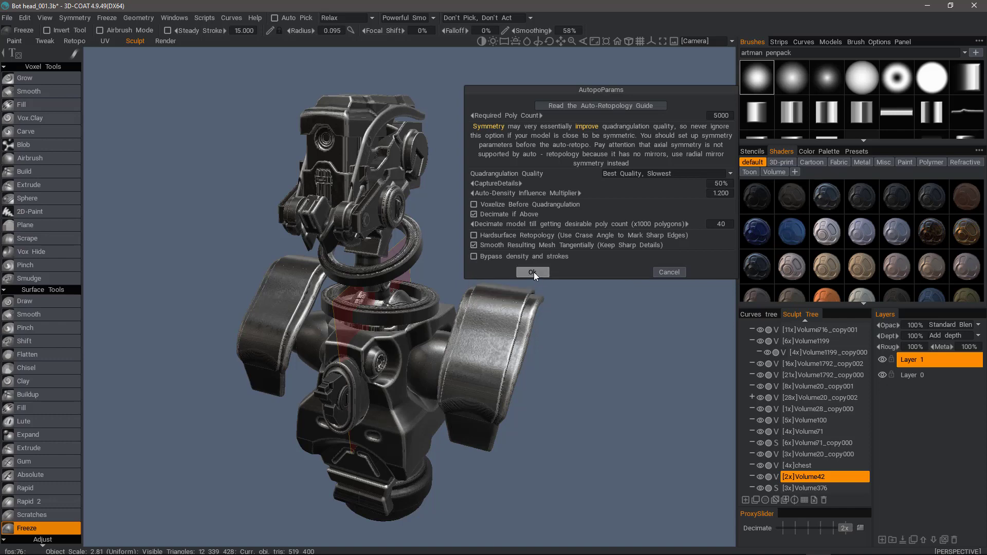
click(533, 272)
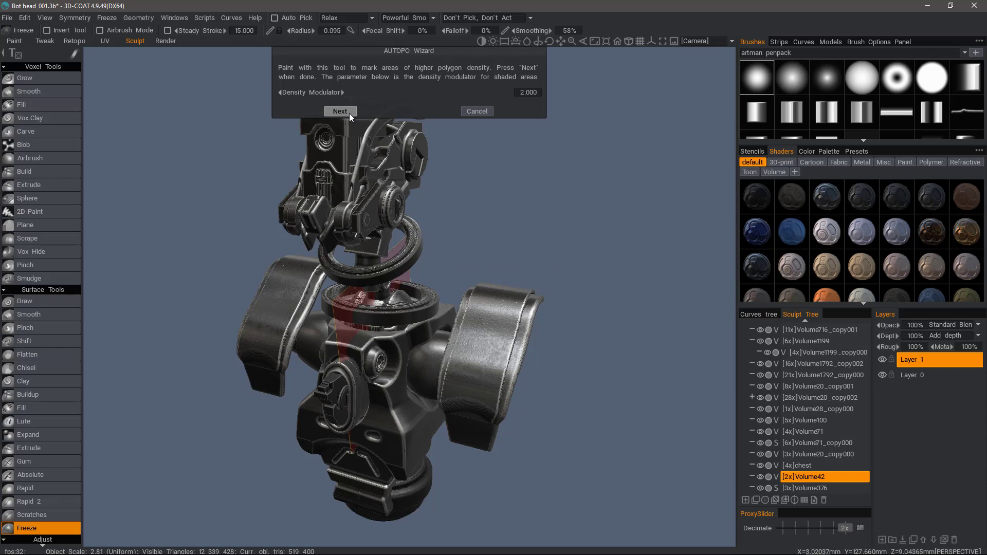
mouse_move(350, 117)
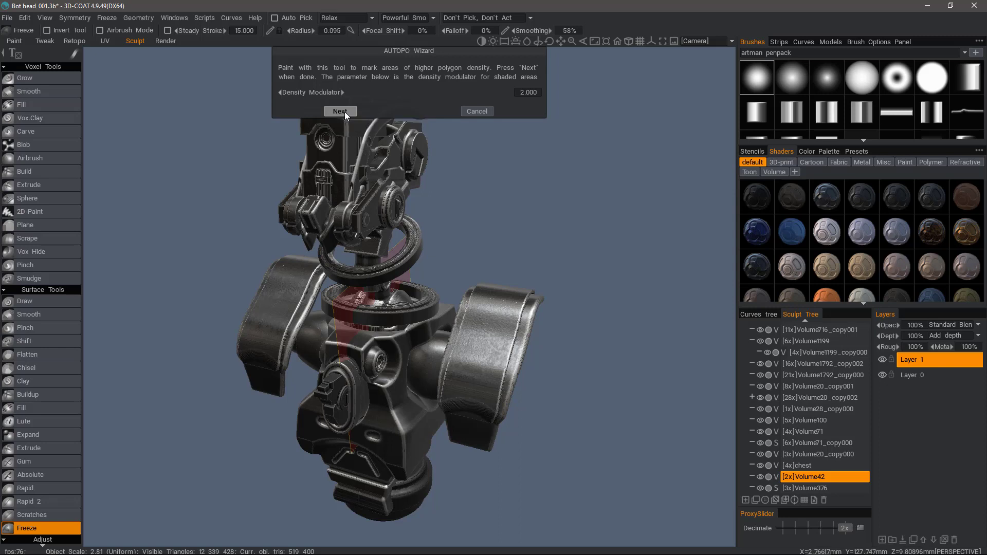
mouse_move(343, 114)
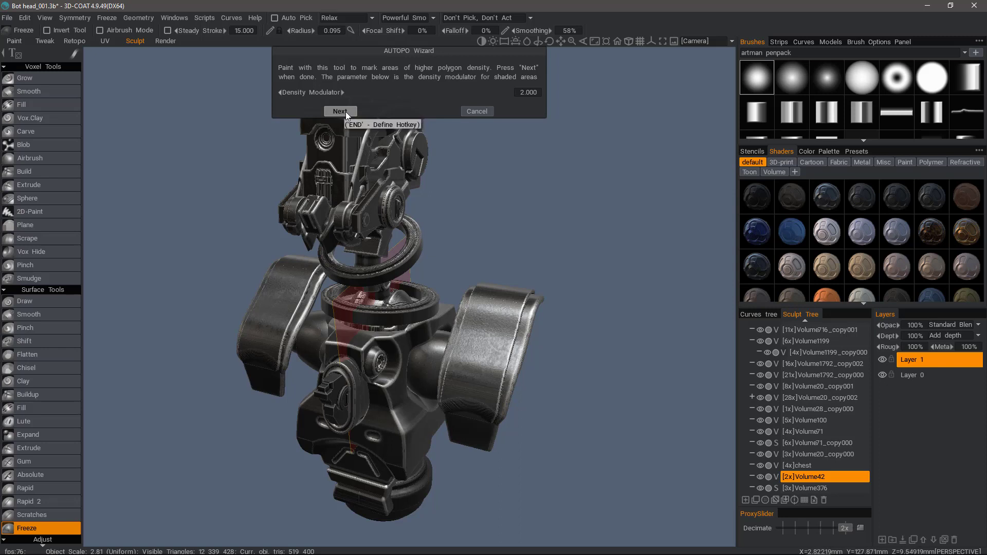
mouse_move(340, 115)
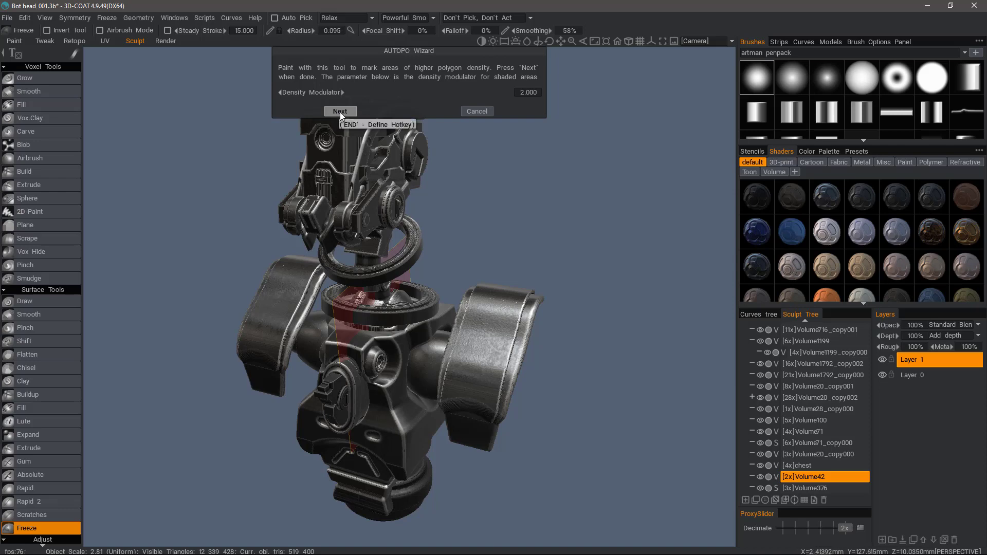
Continue past the density-painting step without painting anything.
click(340, 111)
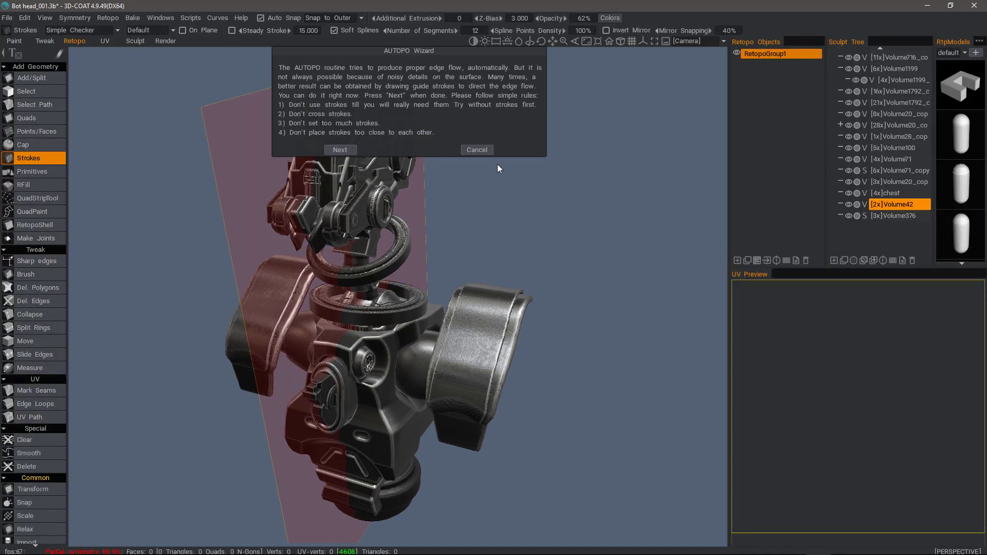
mouse_move(378, 150)
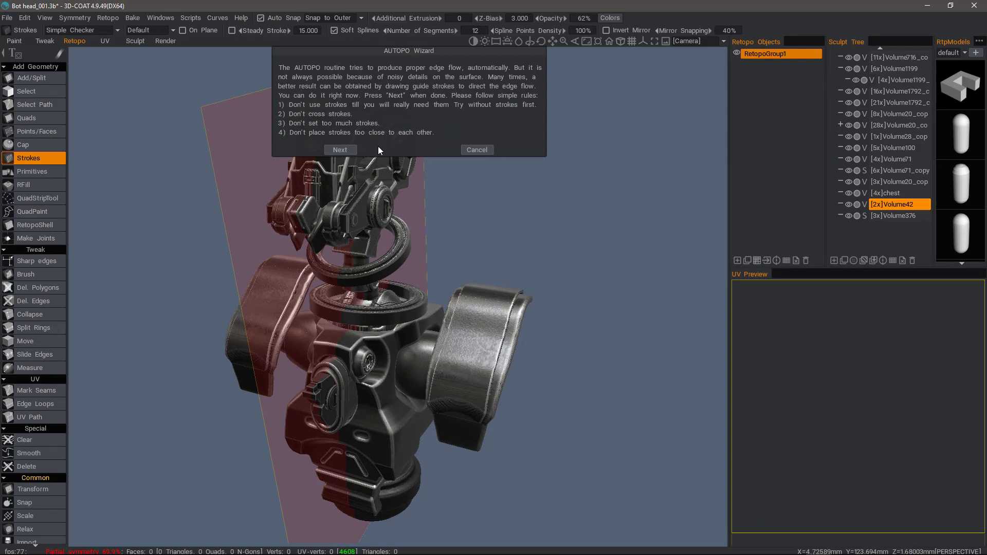
mouse_move(339, 153)
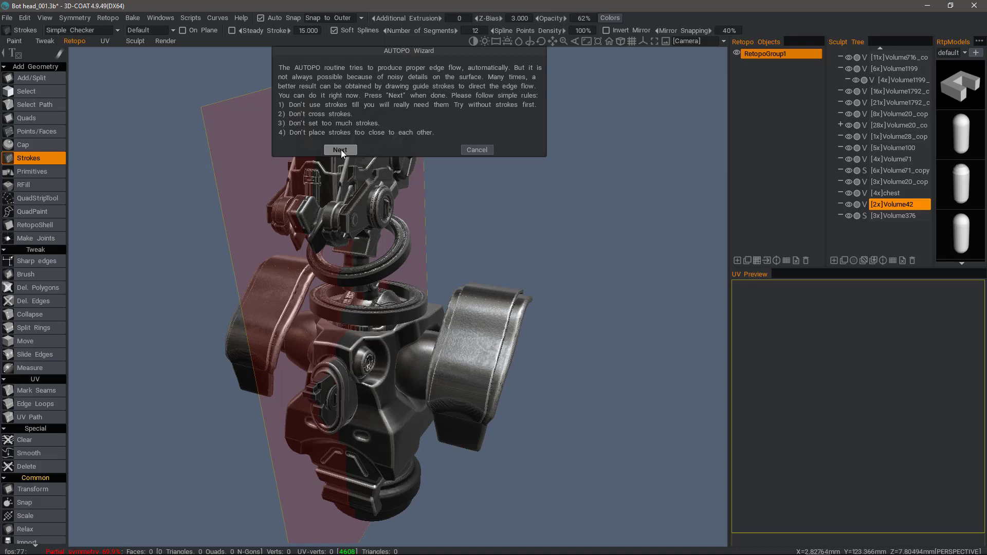
mouse_move(340, 150)
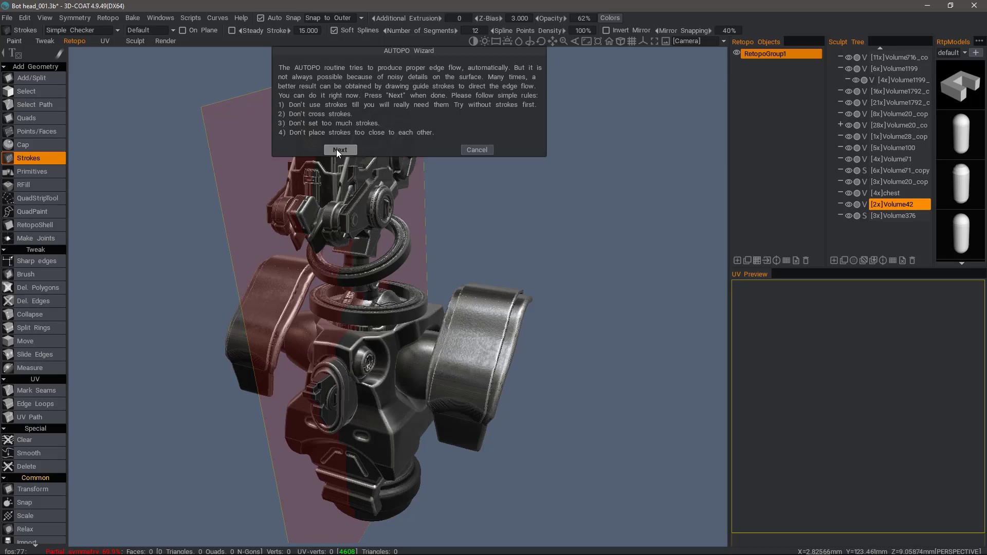
mouse_move(340, 150)
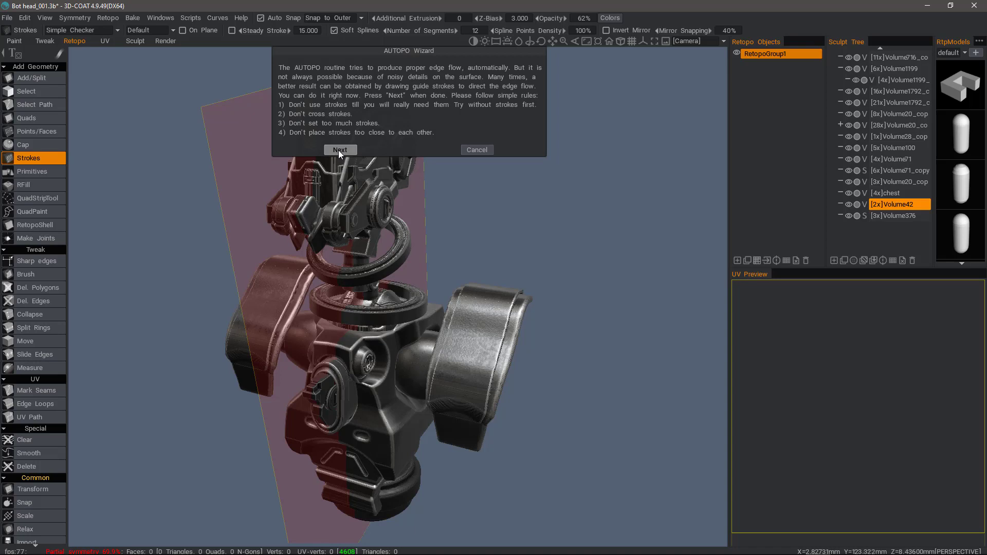
mouse_move(331, 154)
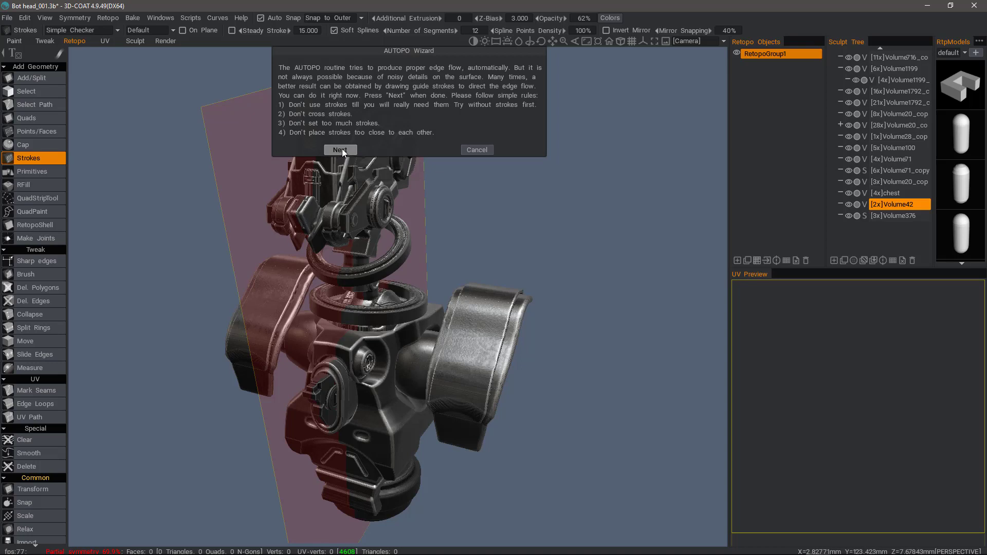
mouse_move(338, 155)
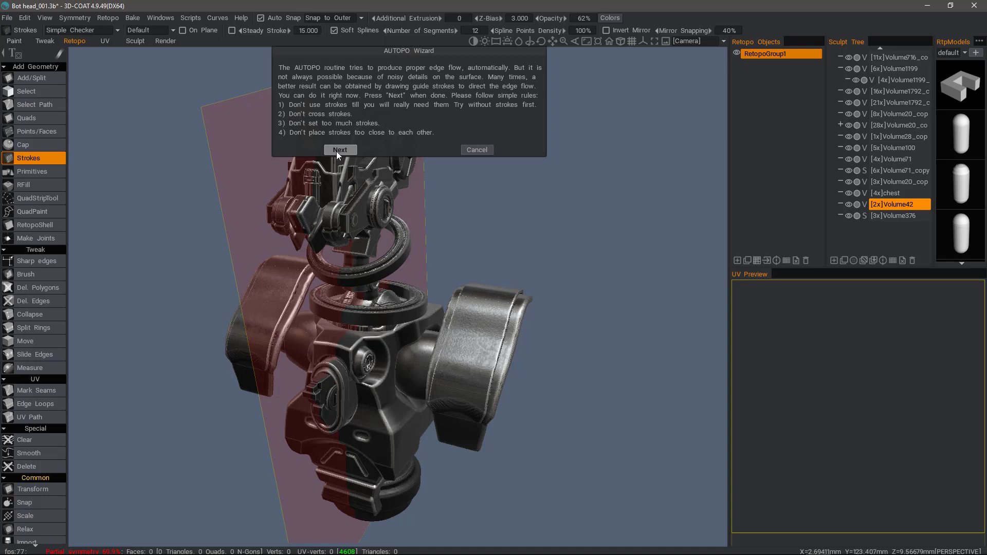
Continue past the guide-strokes step so the mesh starts computing.
click(340, 150)
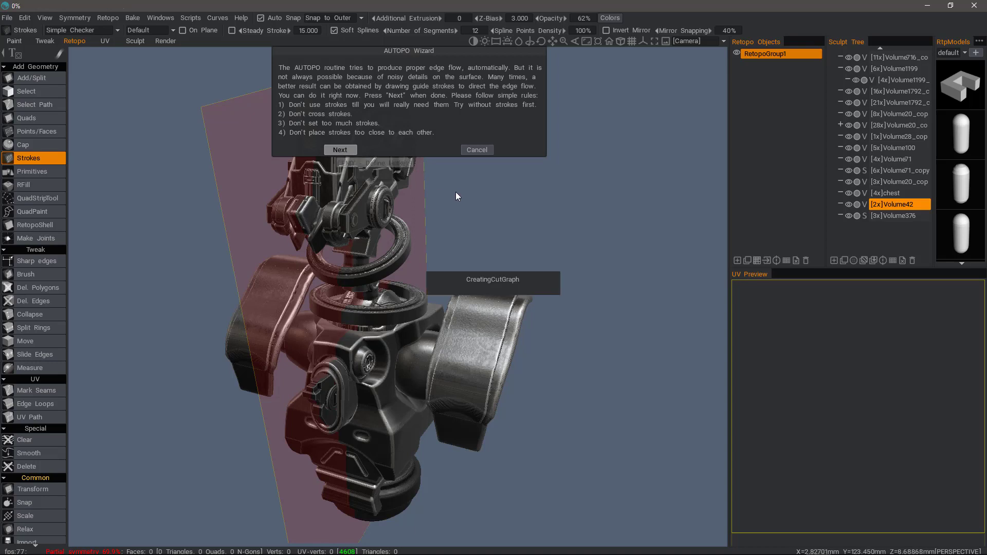
mouse_move(485, 197)
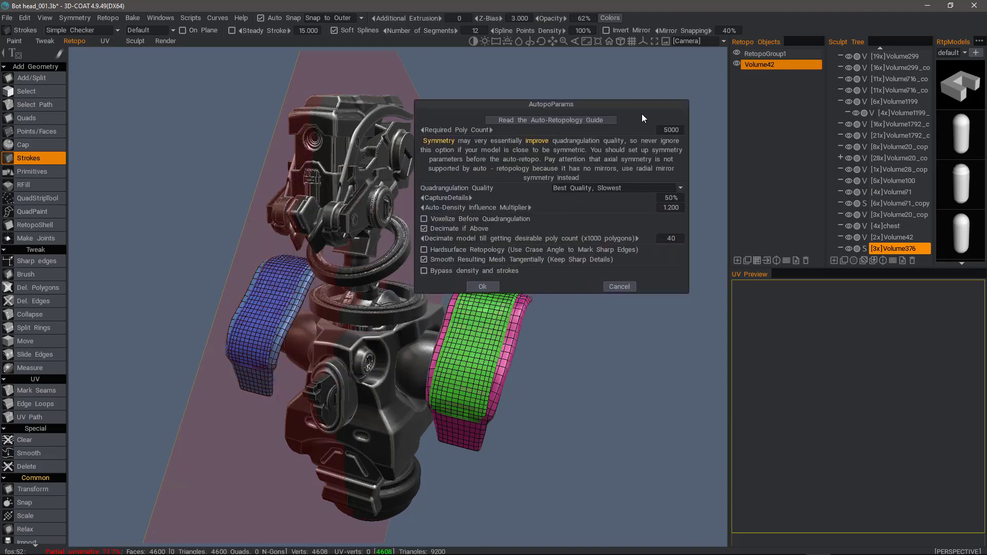
Run AUTOPO at 3000 polygons with density and strokes bypassed.
click(665, 130)
text(3000)
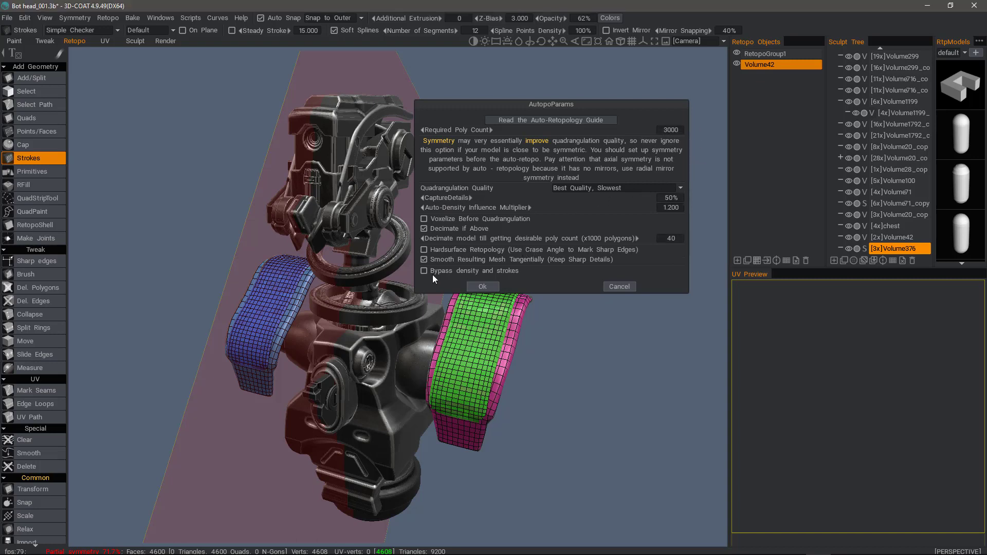
mouse_move(487, 277)
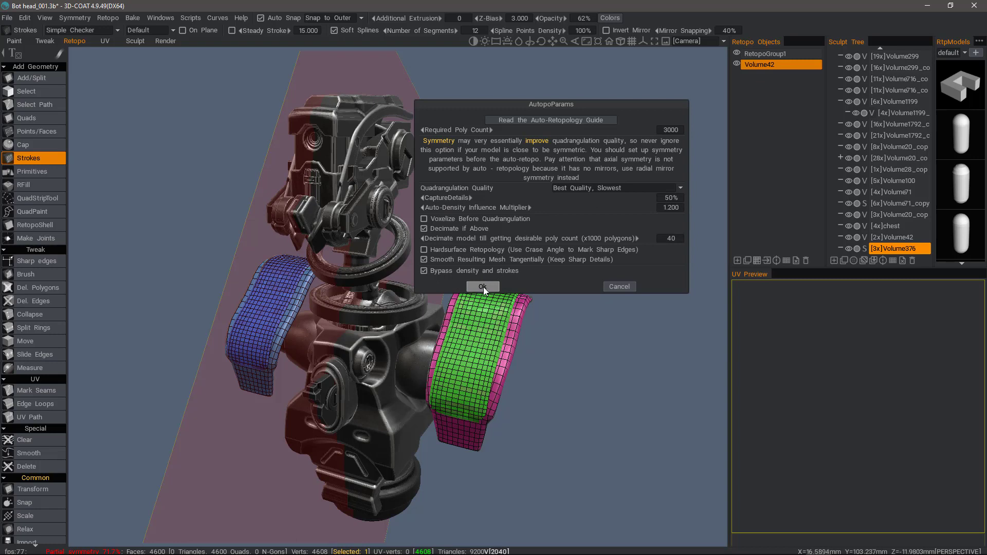
click(483, 286)
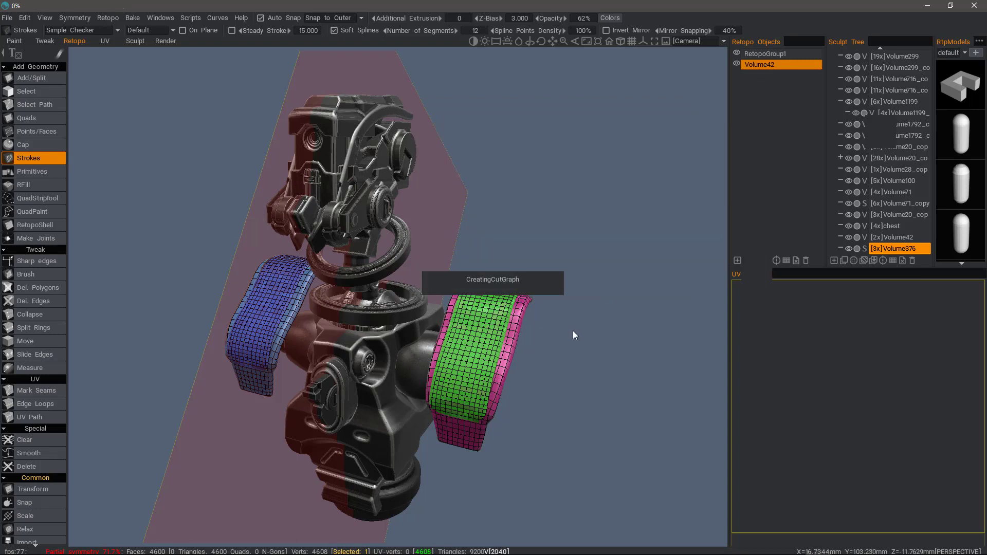
mouse_move(567, 332)
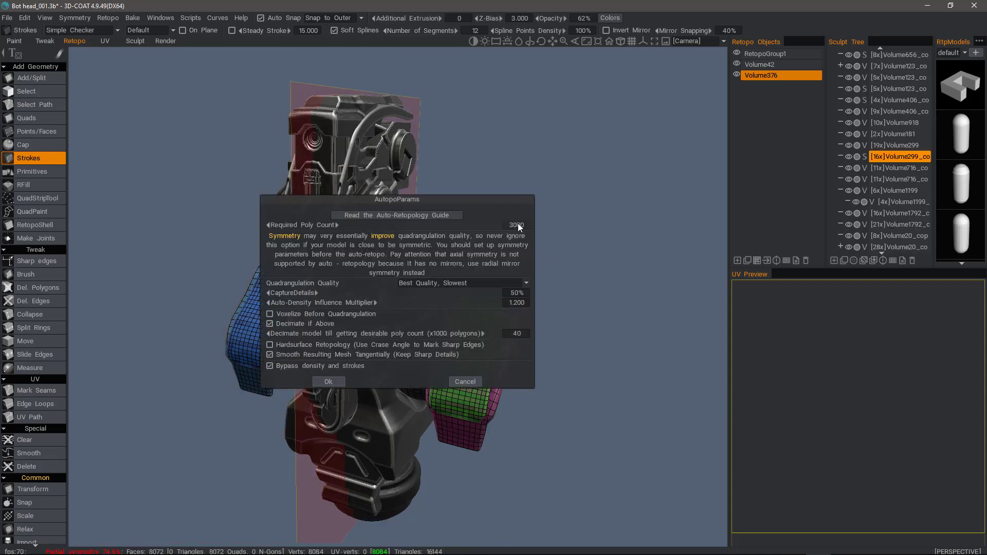
Run AUTOPO at 2000 polygons with density and strokes bypassed.
click(516, 224)
text(2000)
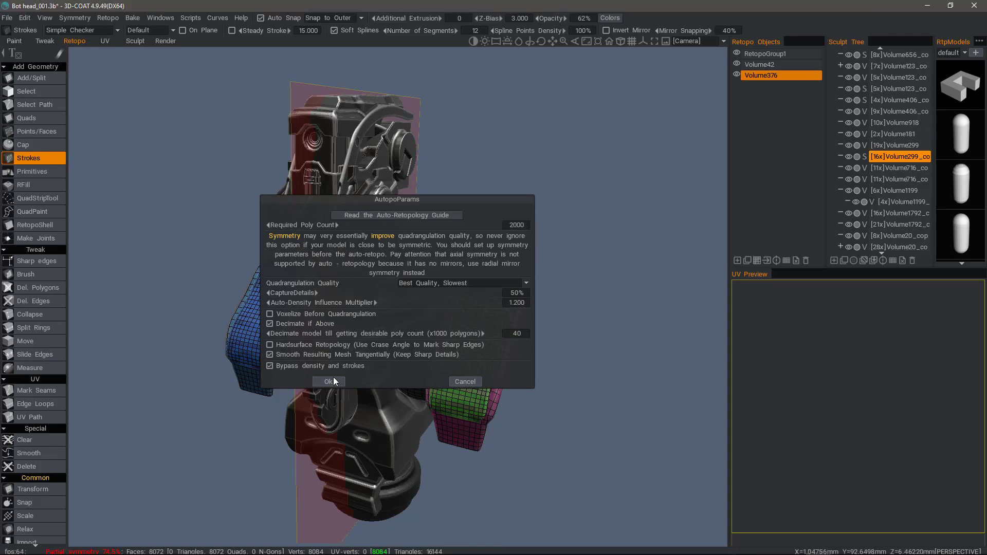
click(329, 382)
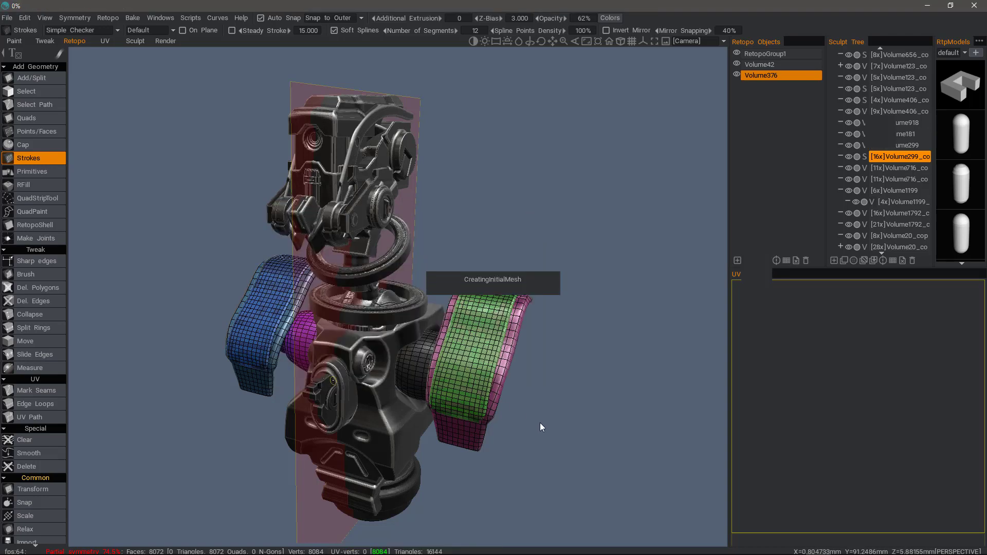